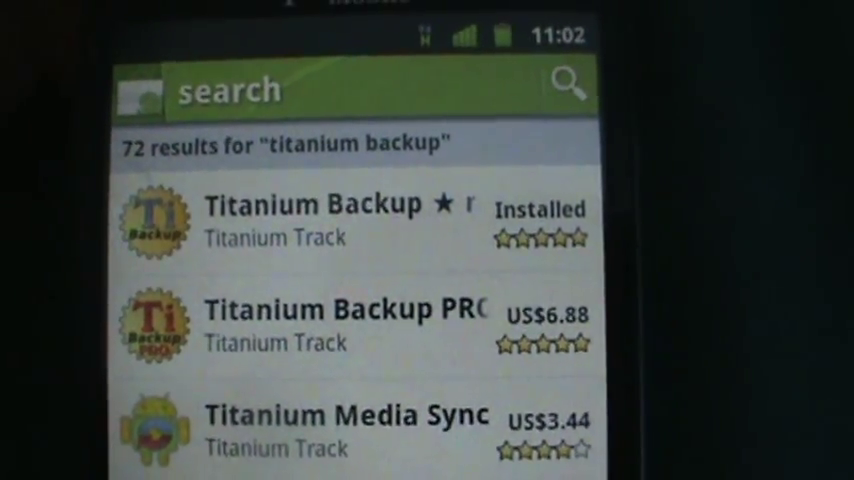
- Leave the Android Market search results and return to the phone's home screen
click(300, 216)
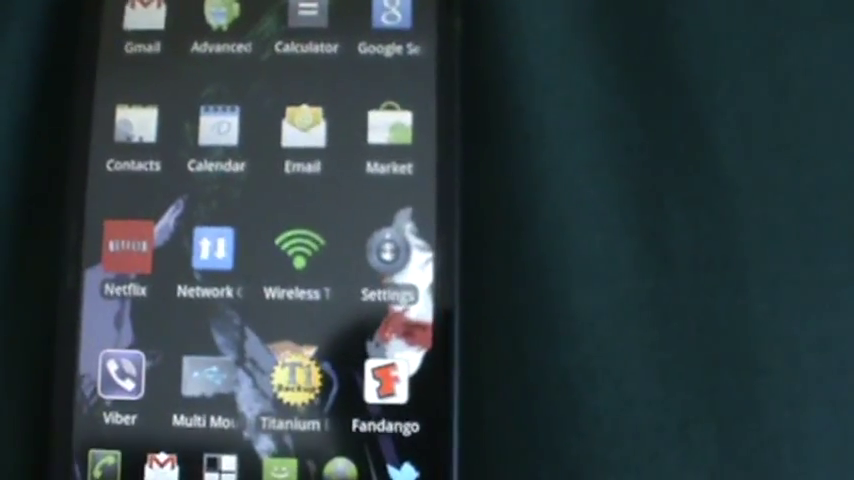
- Launch Titanium Backup from its launcher icon to reach the overview (v4.0.2, root access OK)
click(296, 390)
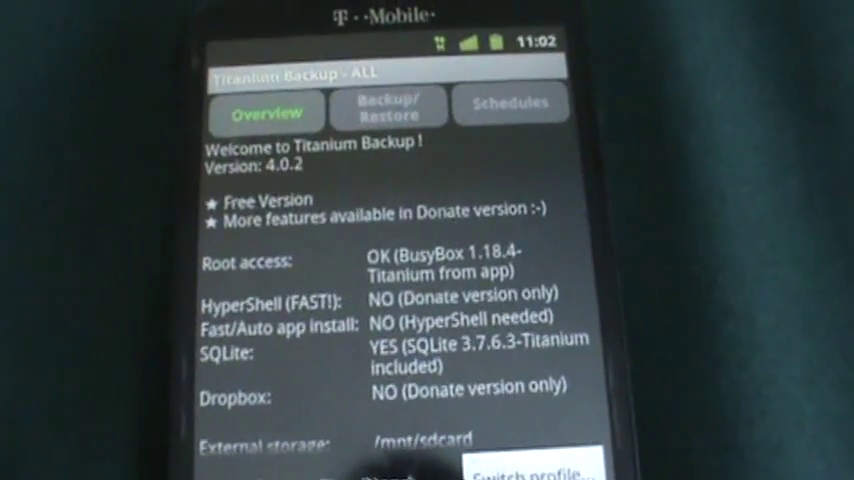
- Scroll down the Overview tab before bringing up the menu with Batch, Filters and Preferences
scroll(down, 3)
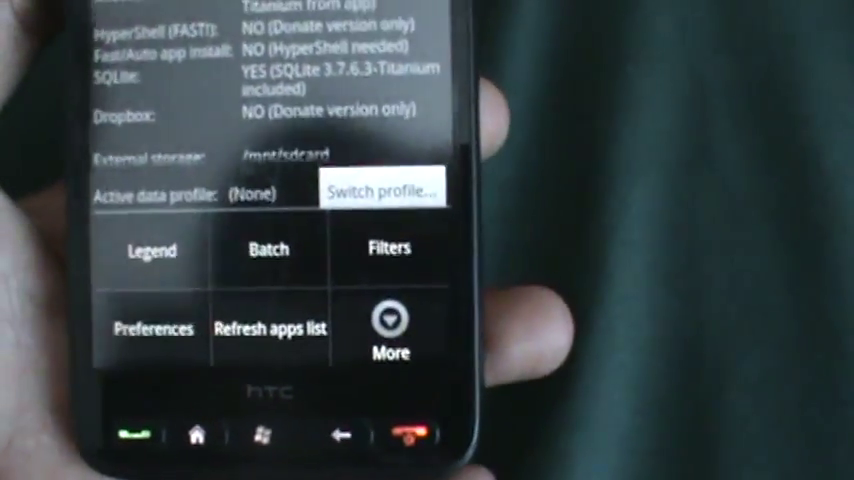
- Enter Batch Backup/Restore and scroll past verify and backup actions down to the restore actions
click(380, 188)
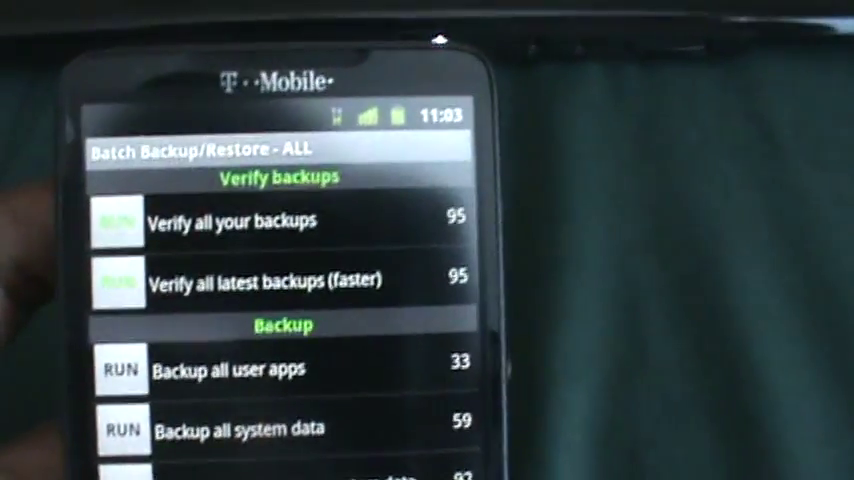
scroll(down, 3)
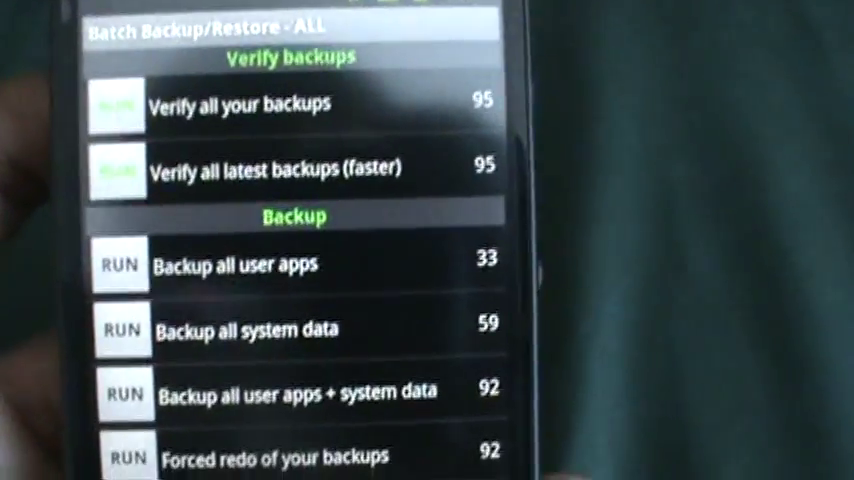
scroll(down, 3)
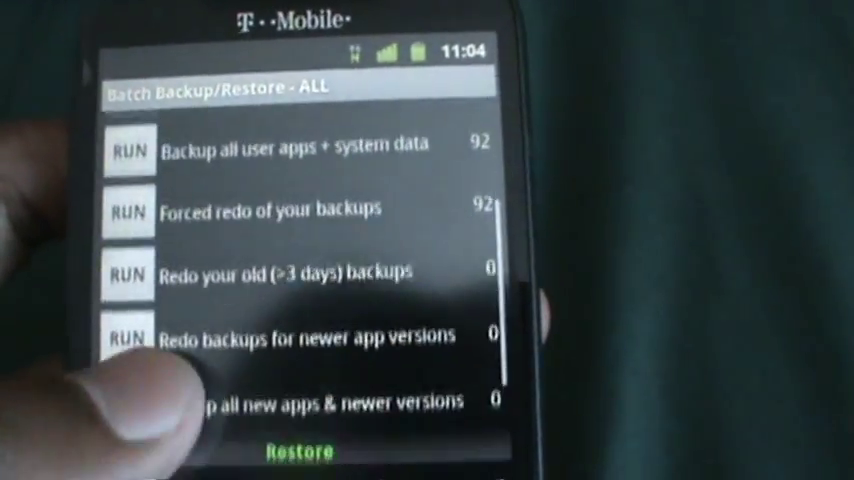
scroll(down, 3)
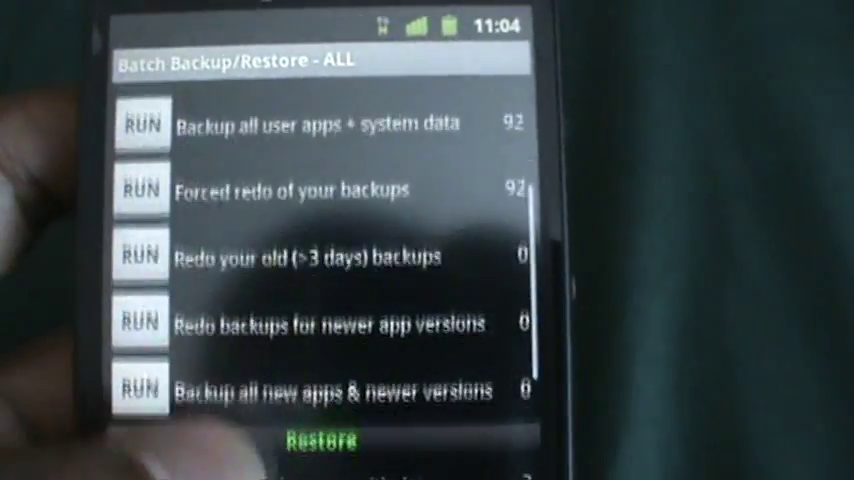
scroll(down, 3)
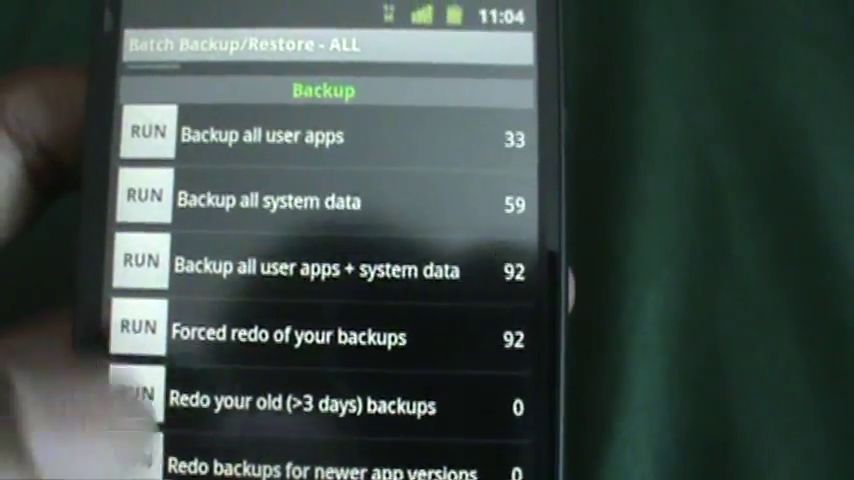
scroll(down, 3)
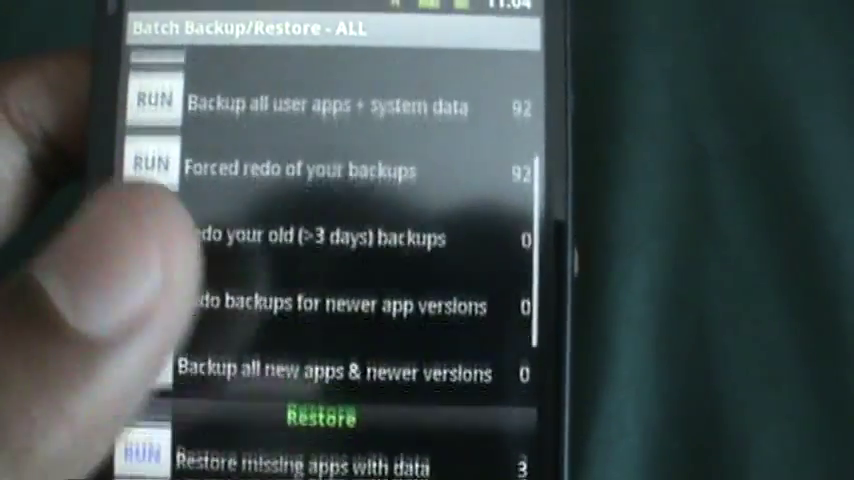
scroll(down, 3)
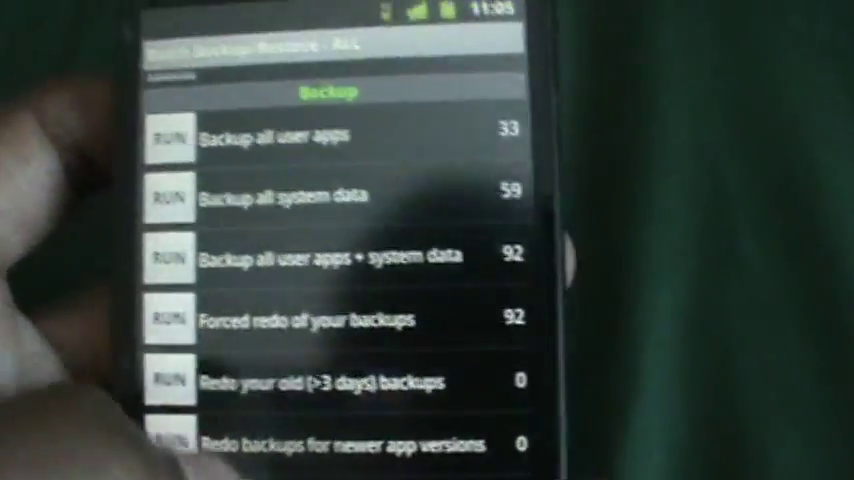
scroll(down, 3)
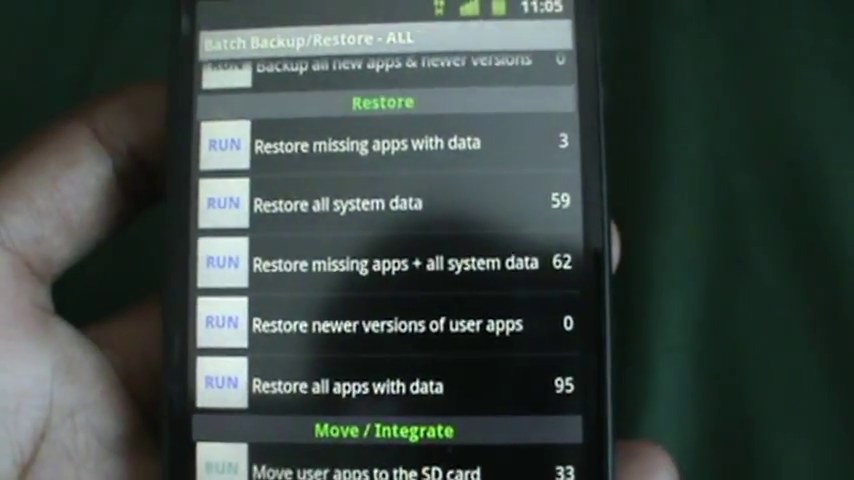
- Scroll through the Move/Integrate, Freeze/Defrost and wipe-data batch actions before returning to Overview
scroll(down, 3)
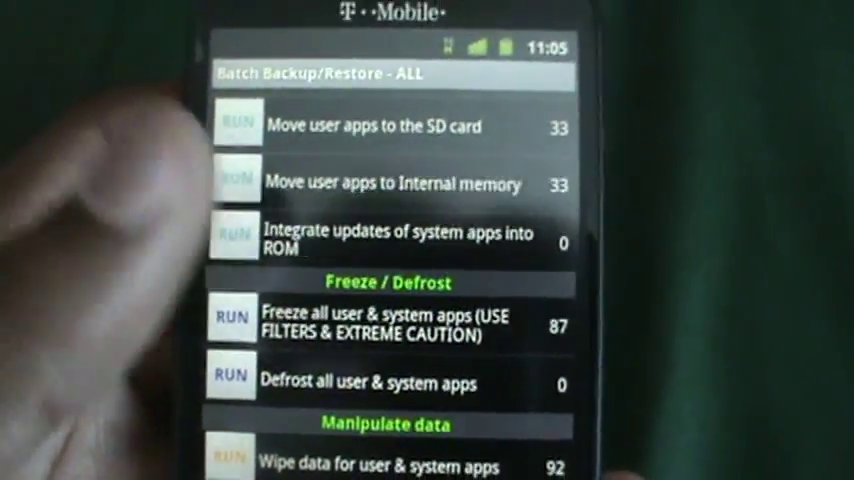
scroll(down, 3)
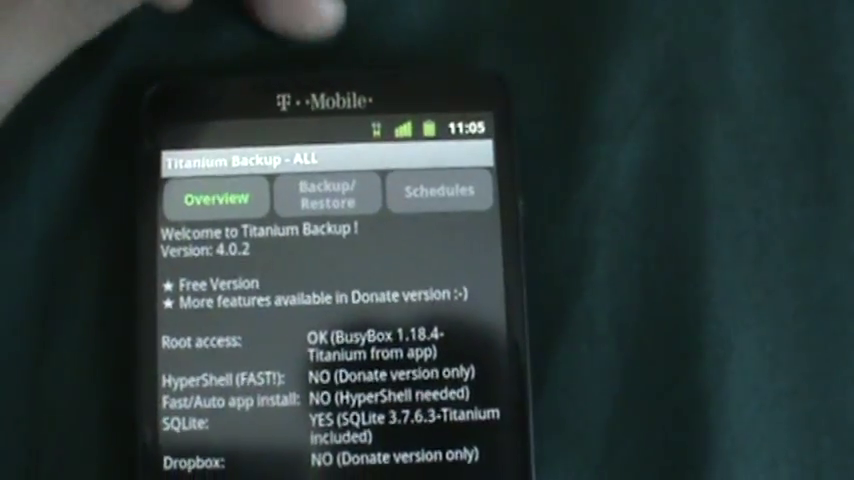
- Show the Backup/Restore per-app list, each app with one backup dated 8/20/2011
click(438, 190)
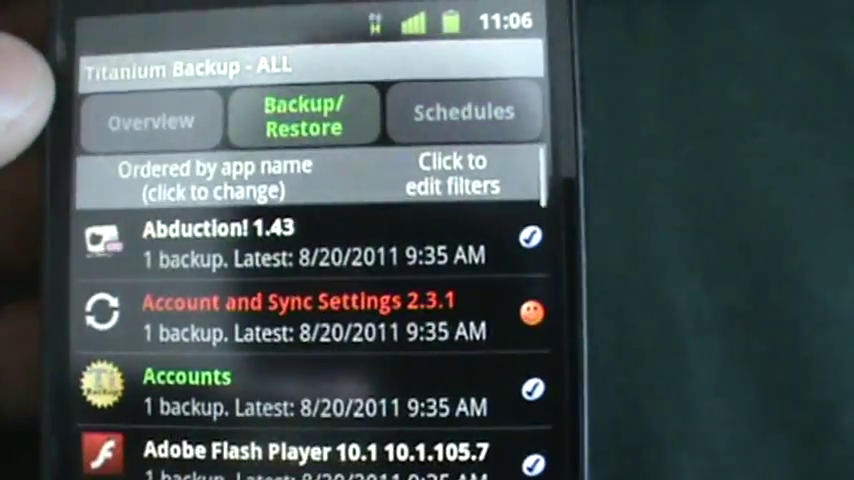
- Scroll the batch list through the Un-install, Delete backups, Verify and Backup sections
scroll(down, 3)
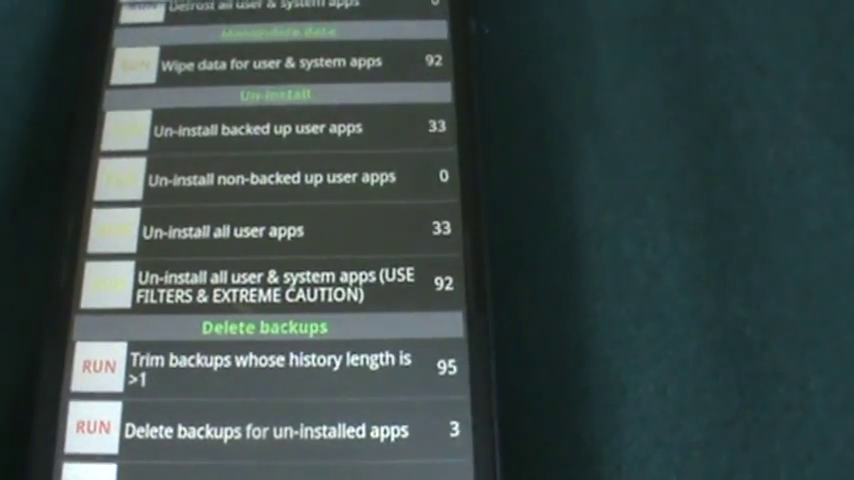
scroll(down, 3)
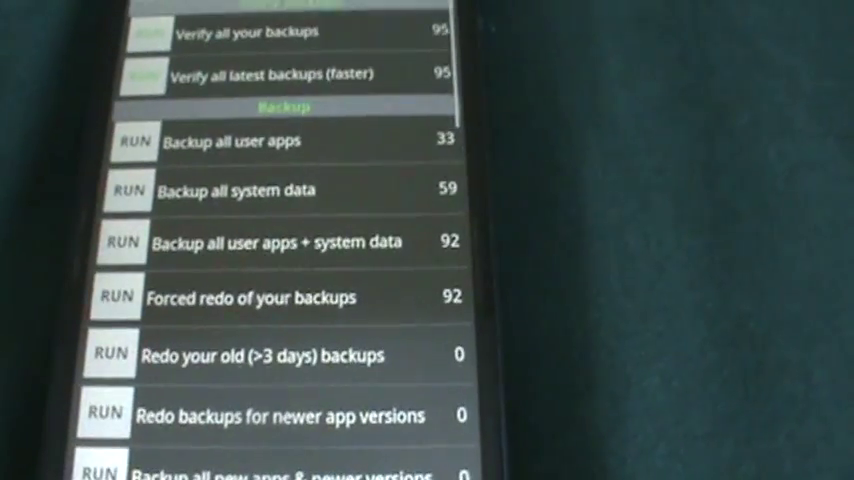